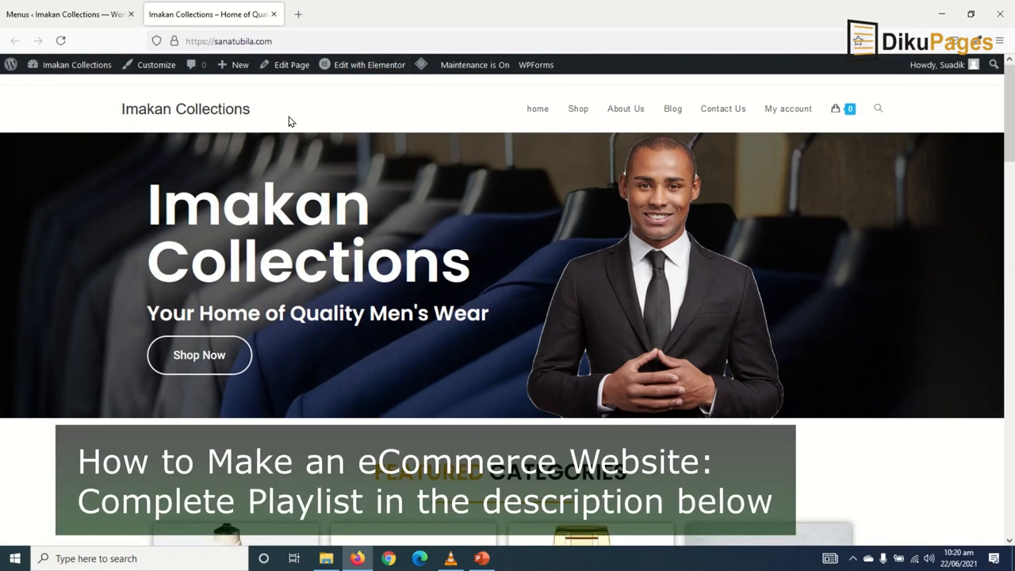
mouse_move(538, 108)
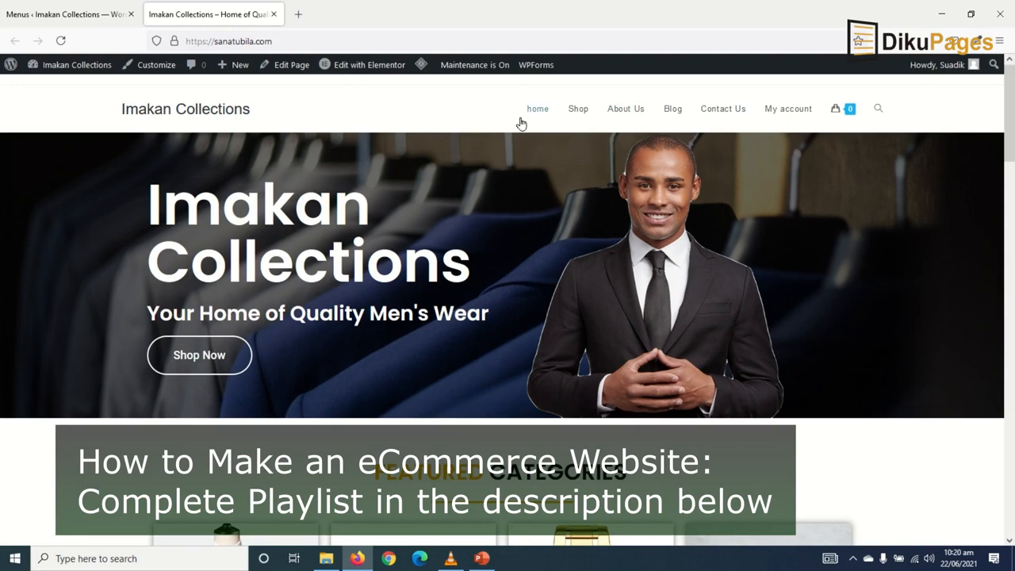
mouse_move(247, 285)
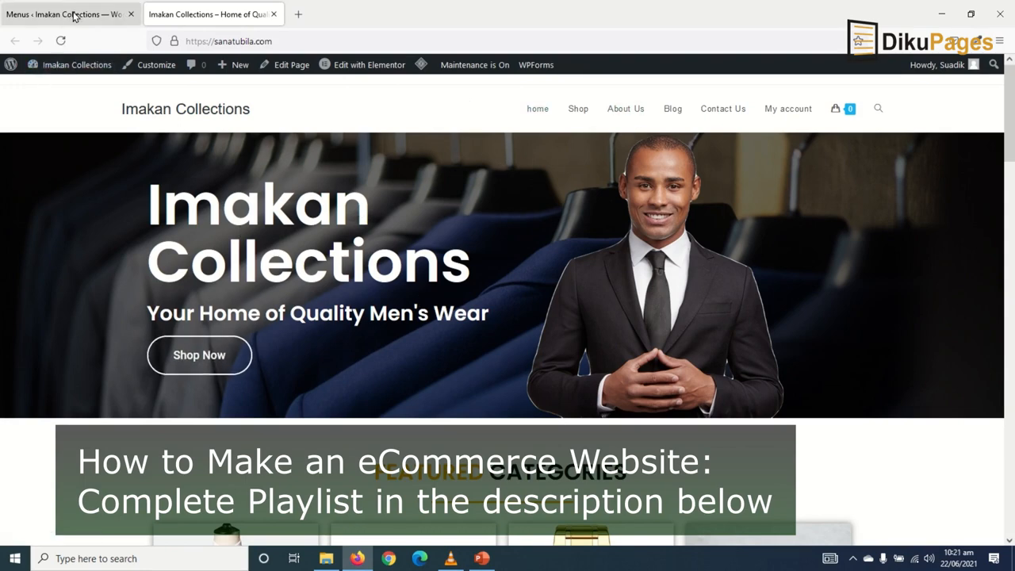
From the Menus screen, create a new empty menu named 'Top Menu'
left_click(64, 13)
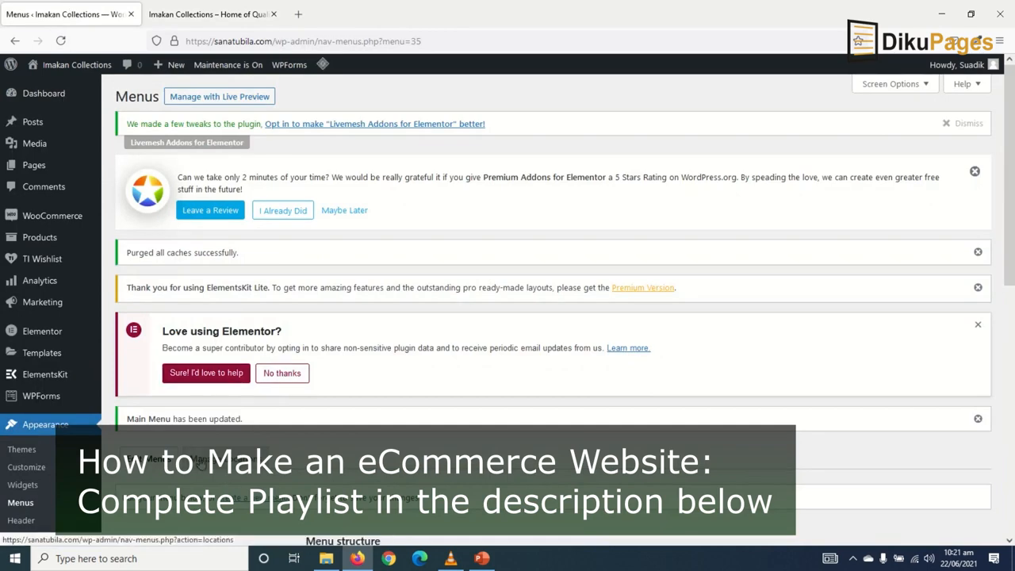
scroll("down", 3)
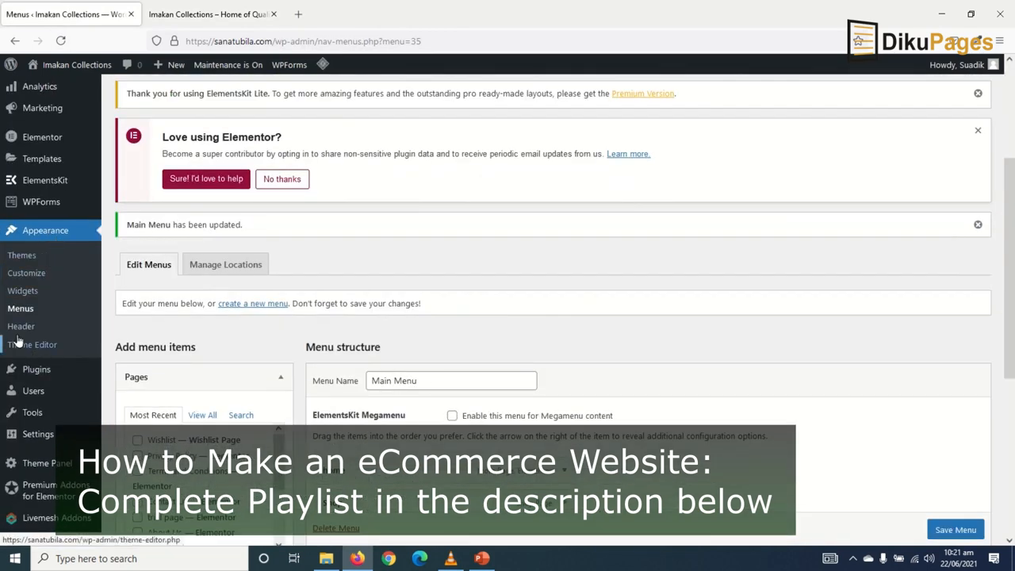
scroll("down", 3)
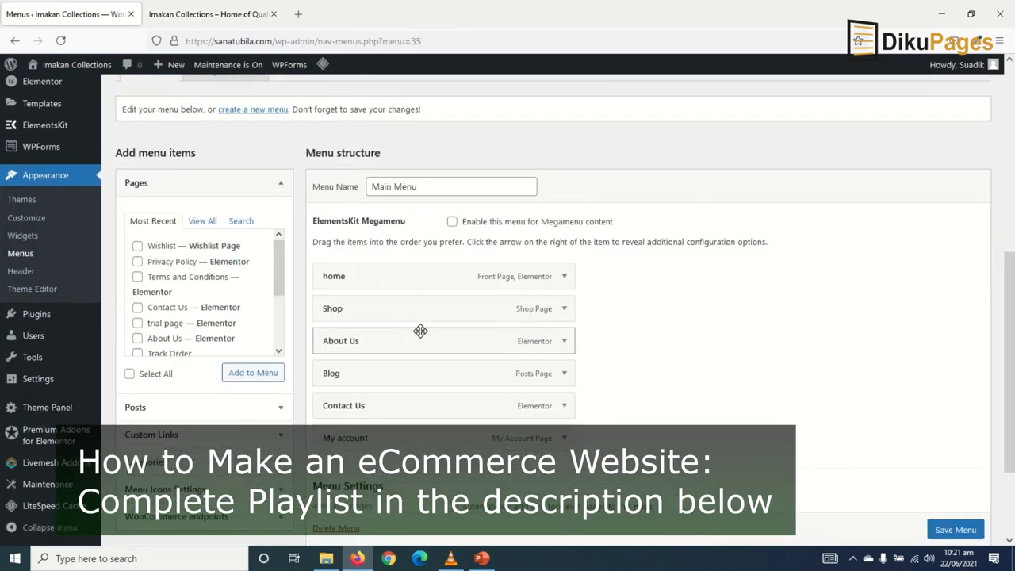
mouse_move(260, 110)
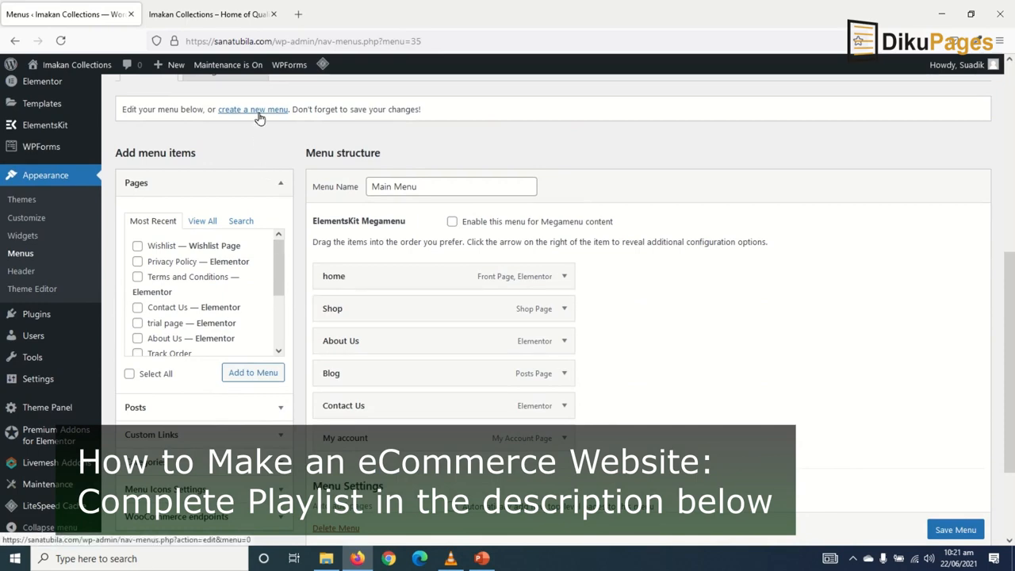
left_click(253, 108)
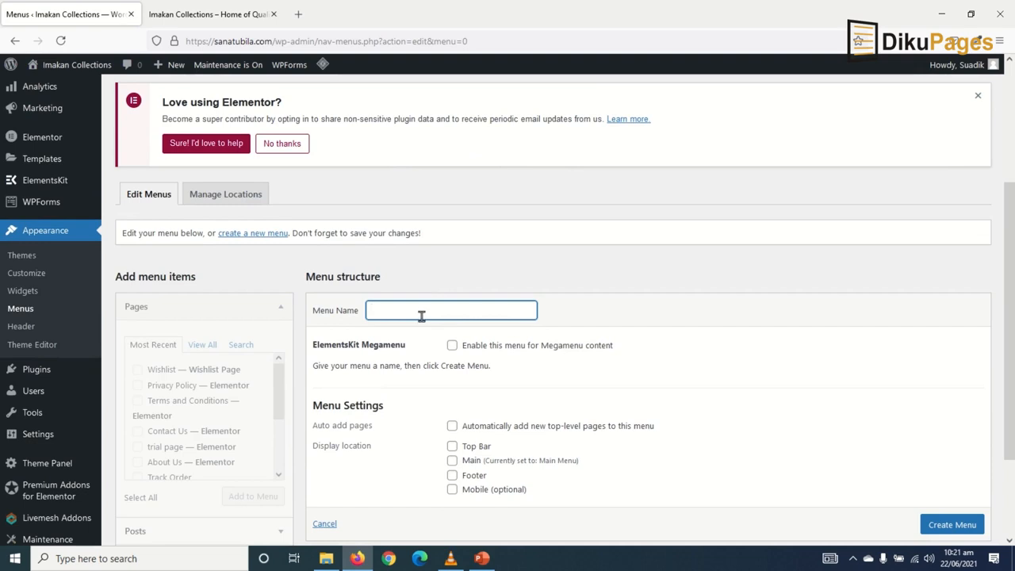
type("Top M")
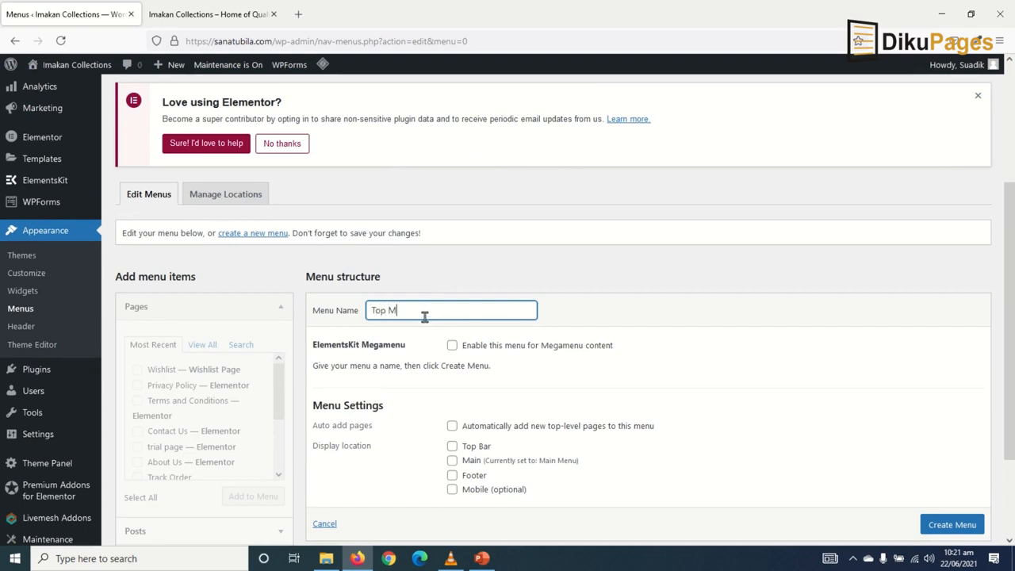
type("enu")
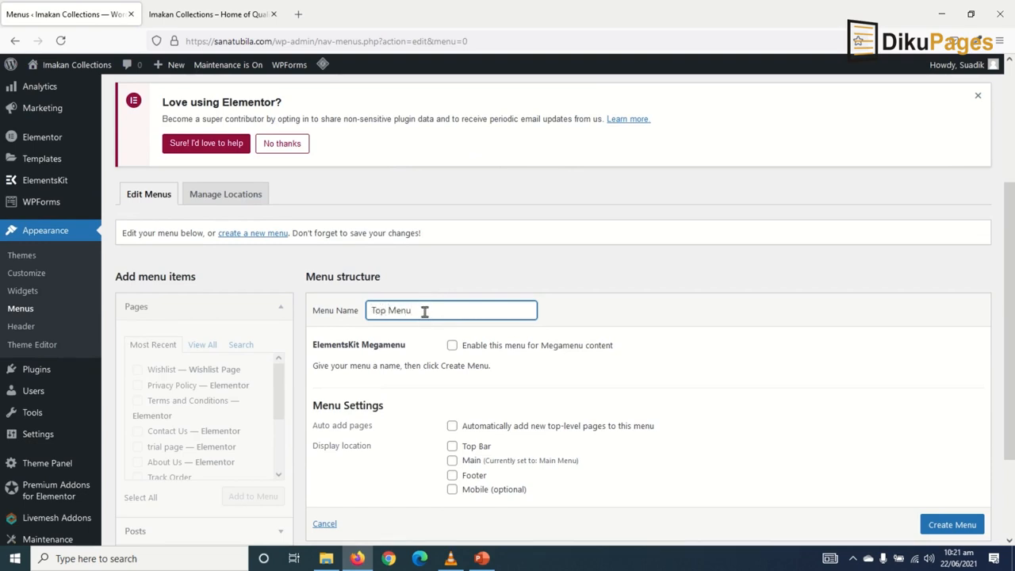
scroll("down", 3)
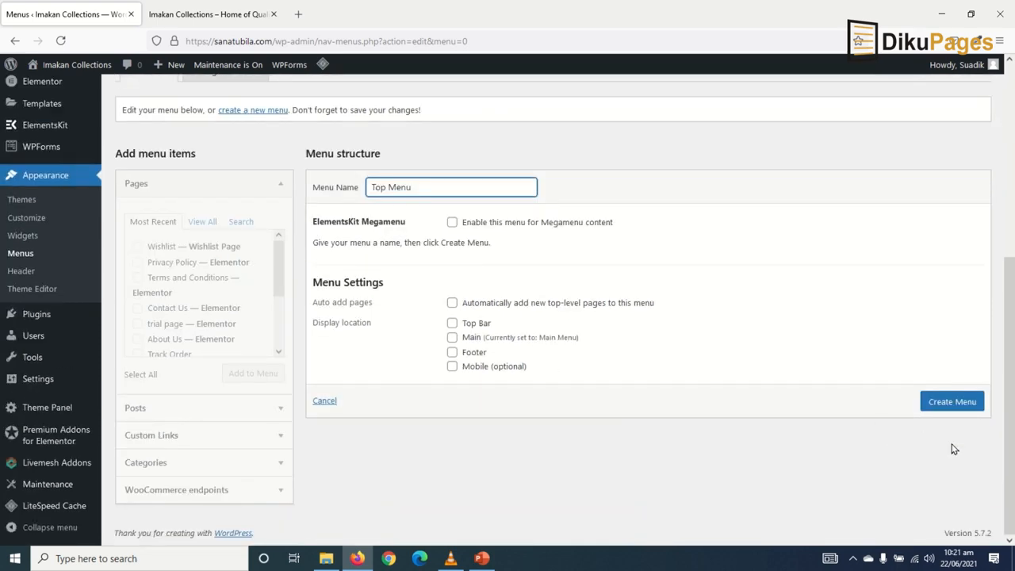
left_click(952, 401)
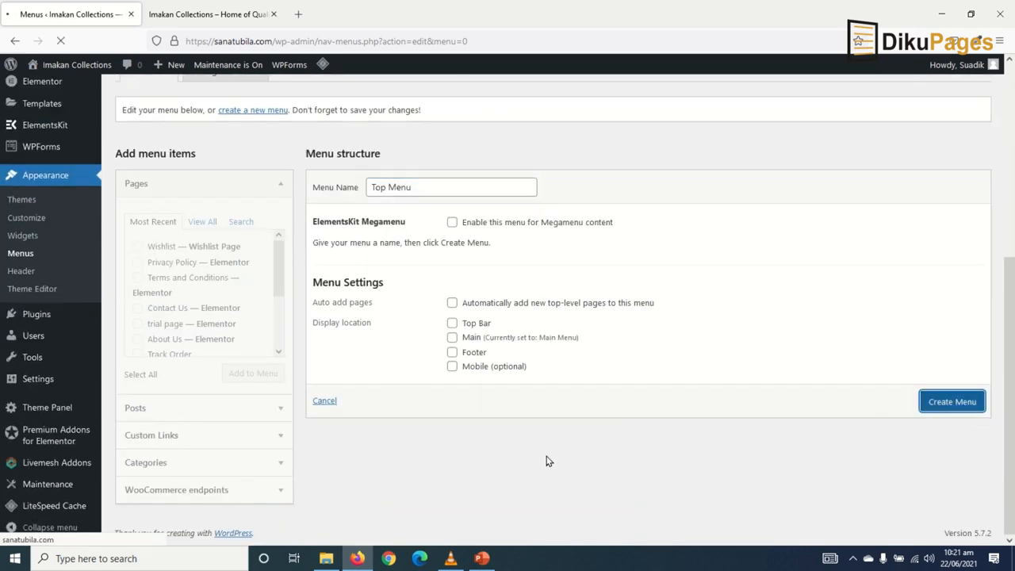
Add the Track Order, Wishlist and My account pages to Top Menu
left_click(952, 401)
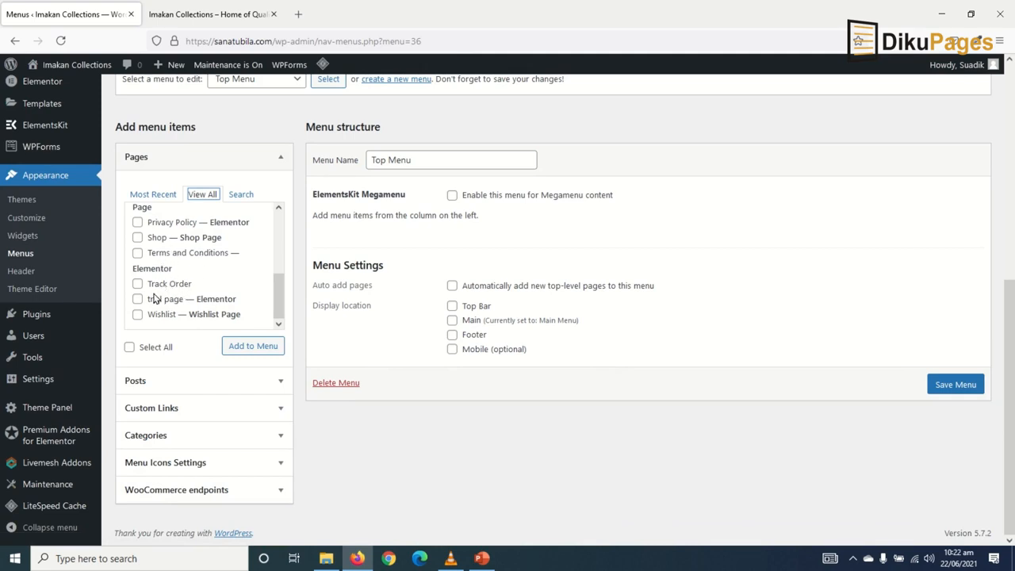
left_click(137, 283)
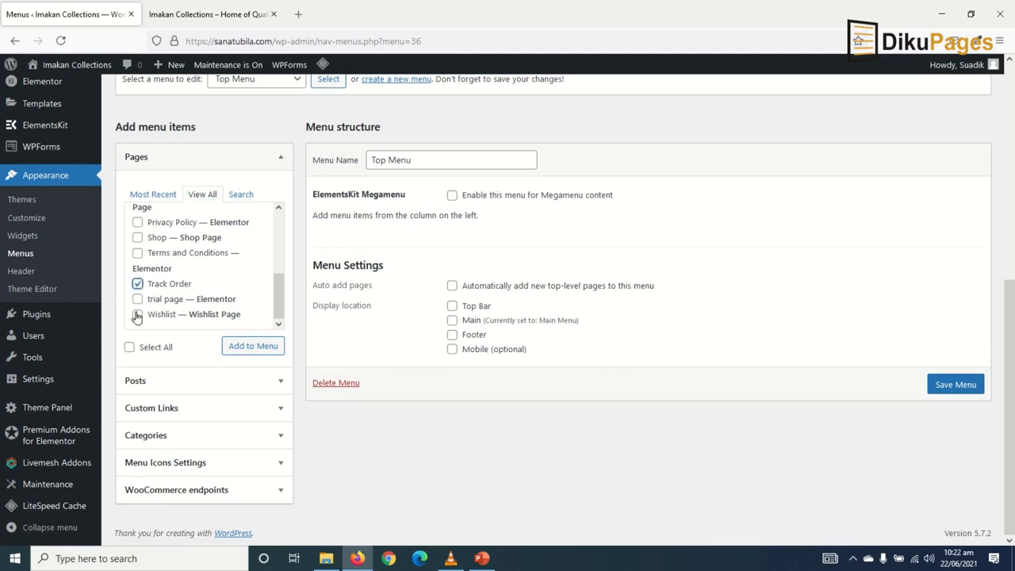
left_click(137, 314)
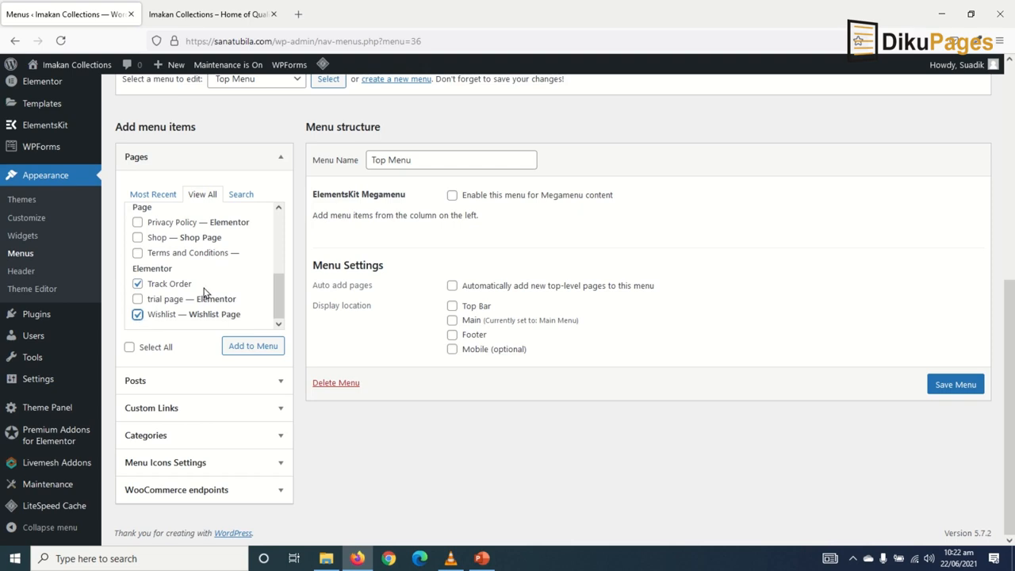
scroll("up", 3)
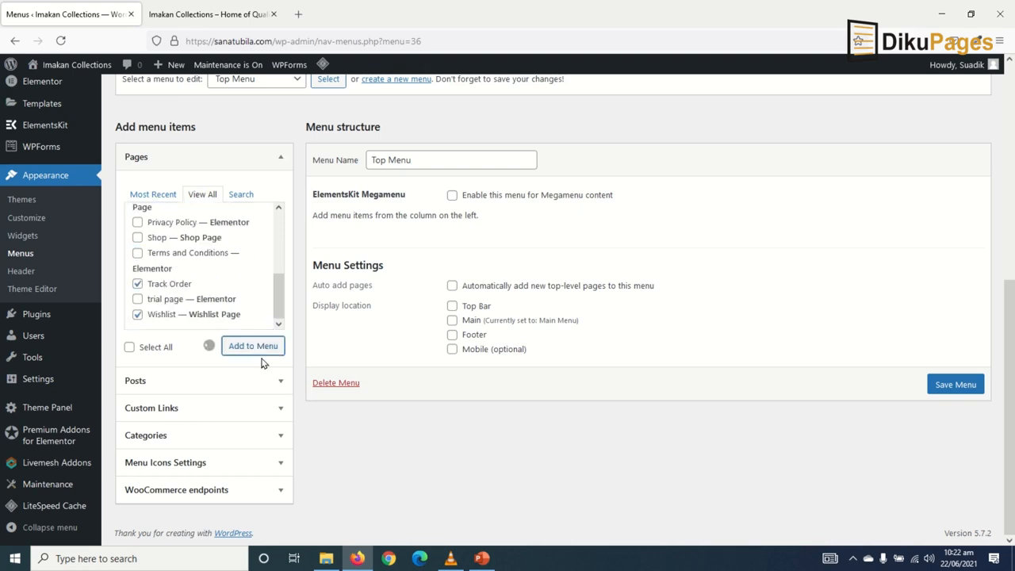
left_click(252, 345)
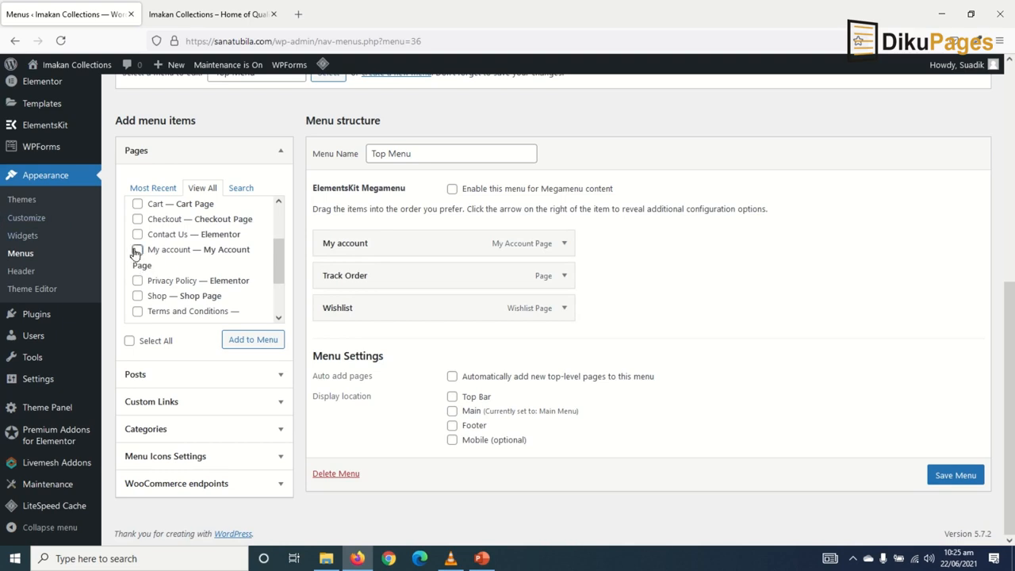
Add another My account page and relabel that item 'Login/Register'
left_click(137, 249)
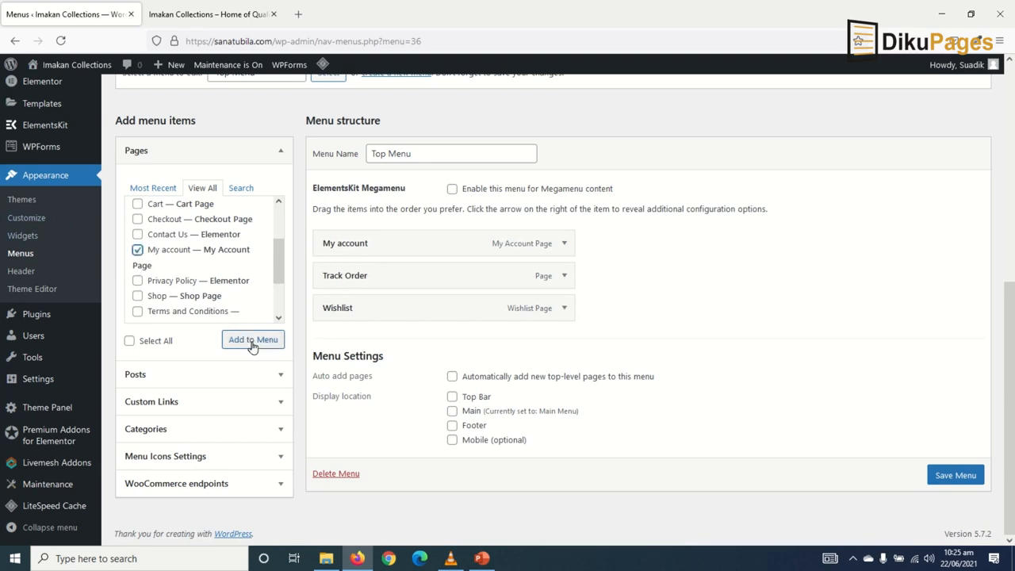
left_click(253, 339)
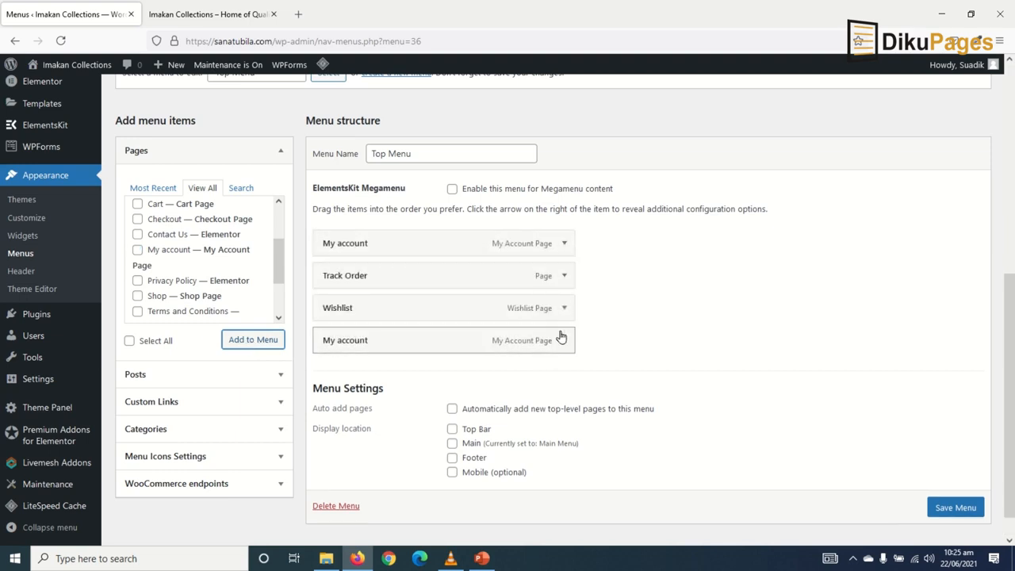
mouse_move(571, 363)
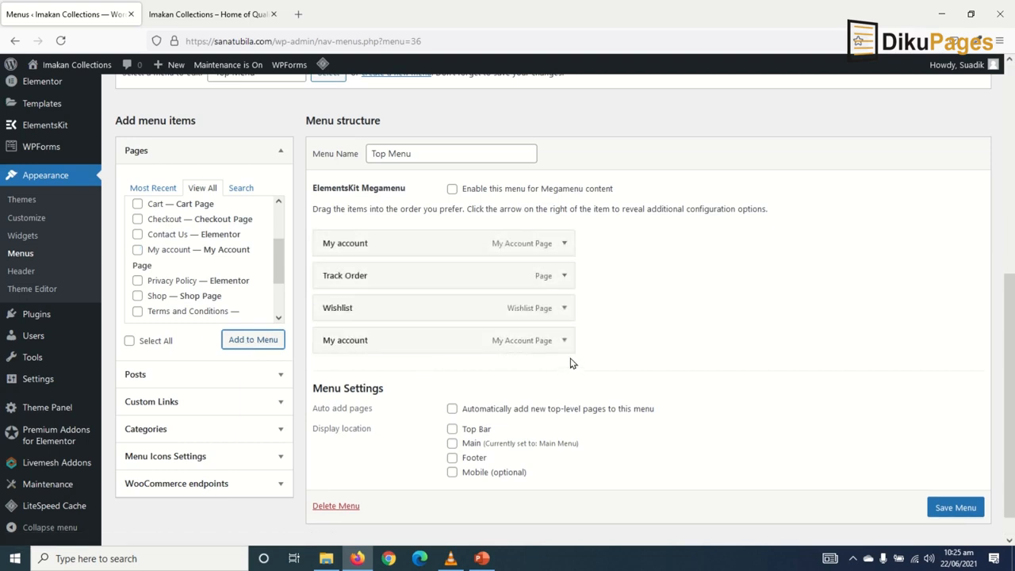
left_click(563, 340)
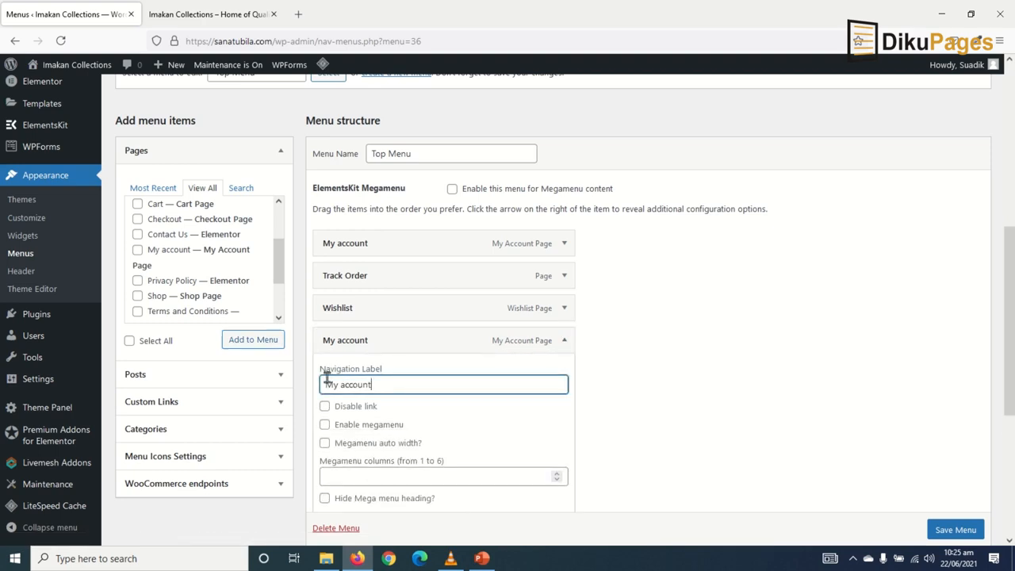
type("Login/R")
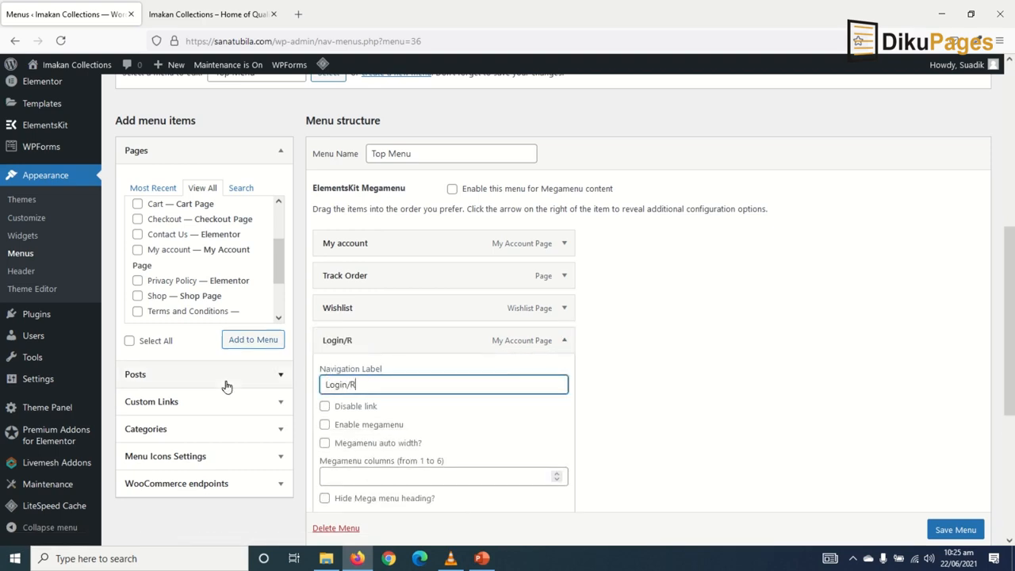
type("egister")
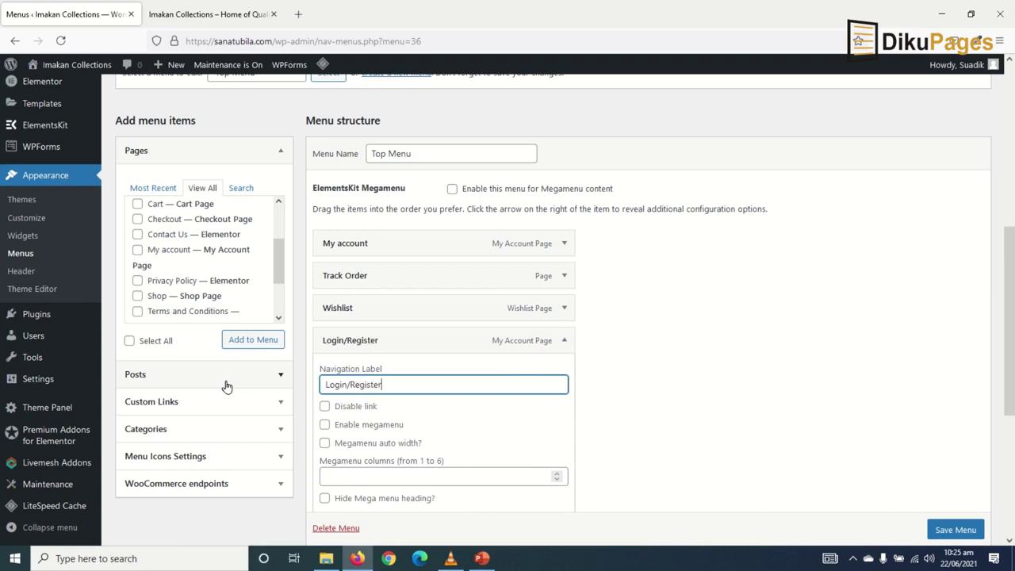
mouse_move(396, 434)
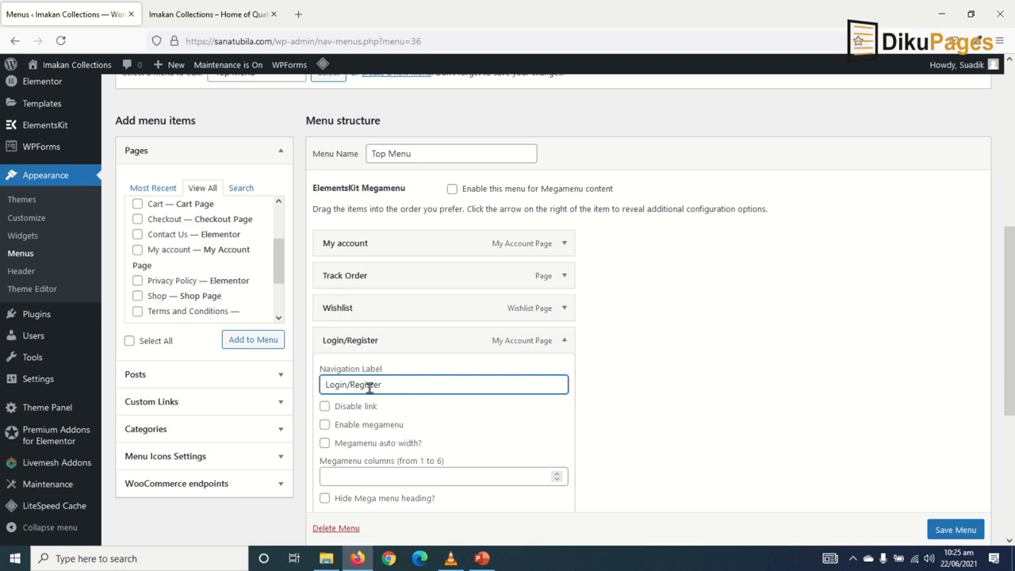
mouse_move(439, 350)
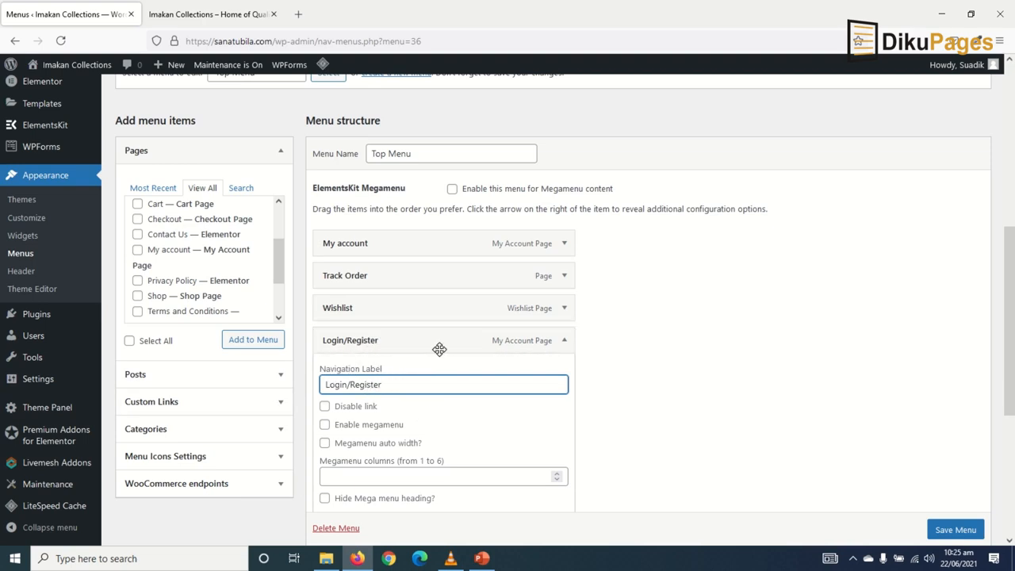
left_click(563, 340)
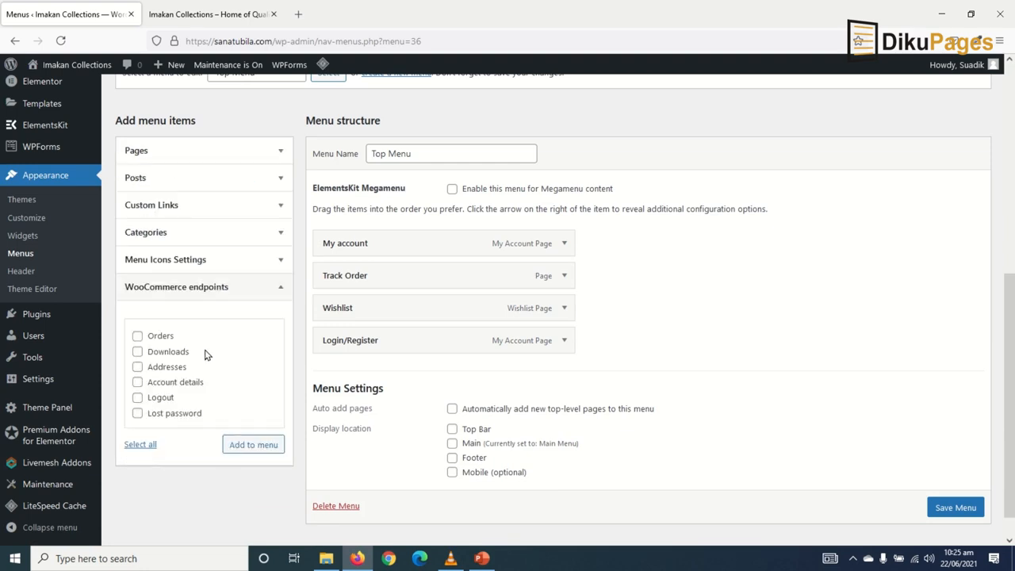
Add the WooCommerce Orders and Logout endpoints to Top Menu as custom links
left_click(137, 335)
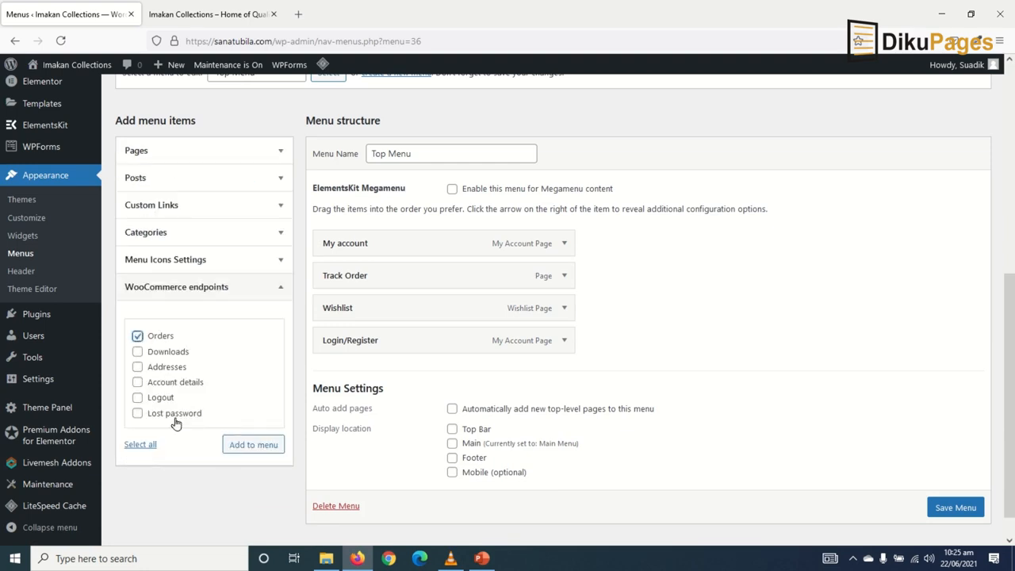
left_click(137, 397)
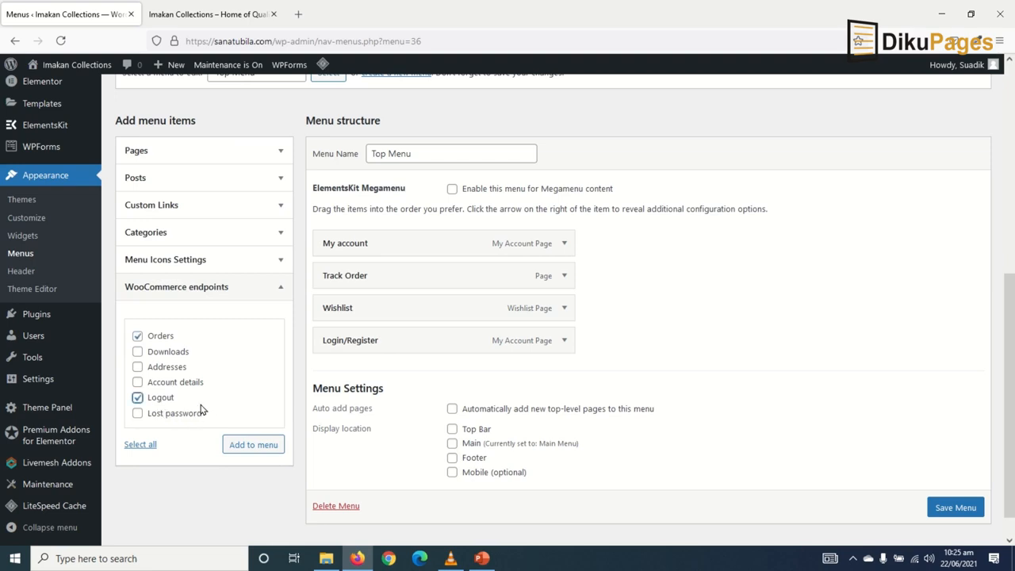
mouse_move(197, 296)
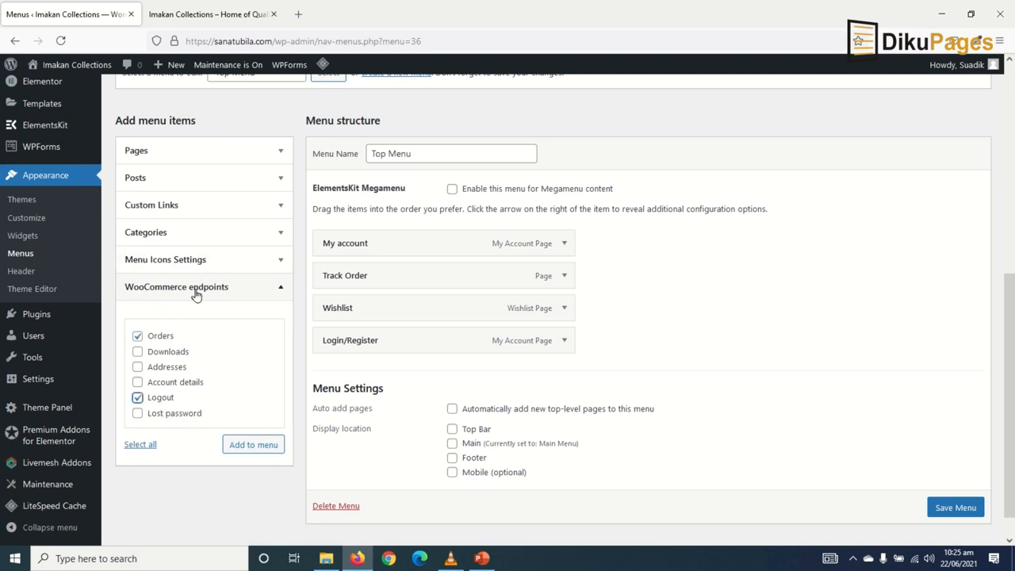
left_click(253, 444)
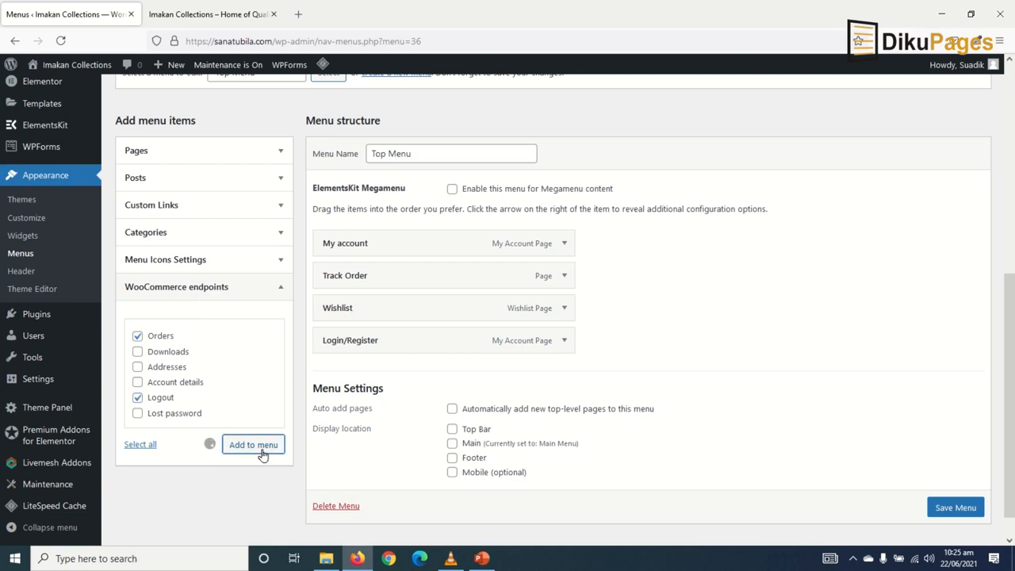
left_click(253, 444)
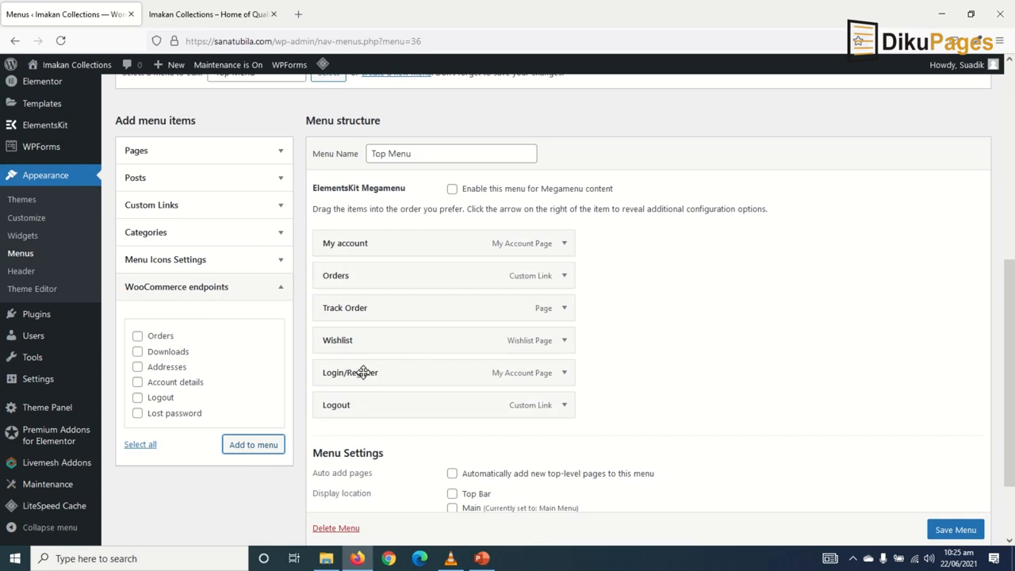
Move Login/Register under My account, assign the Top Bar location, and save the menu
left_click_drag(362, 372, 363, 260)
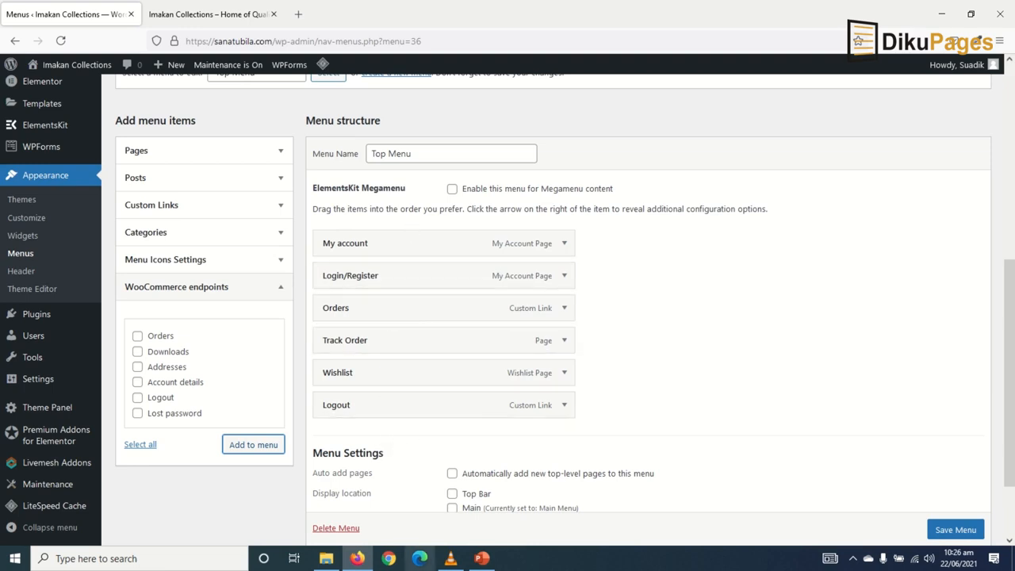
scroll("down", 3)
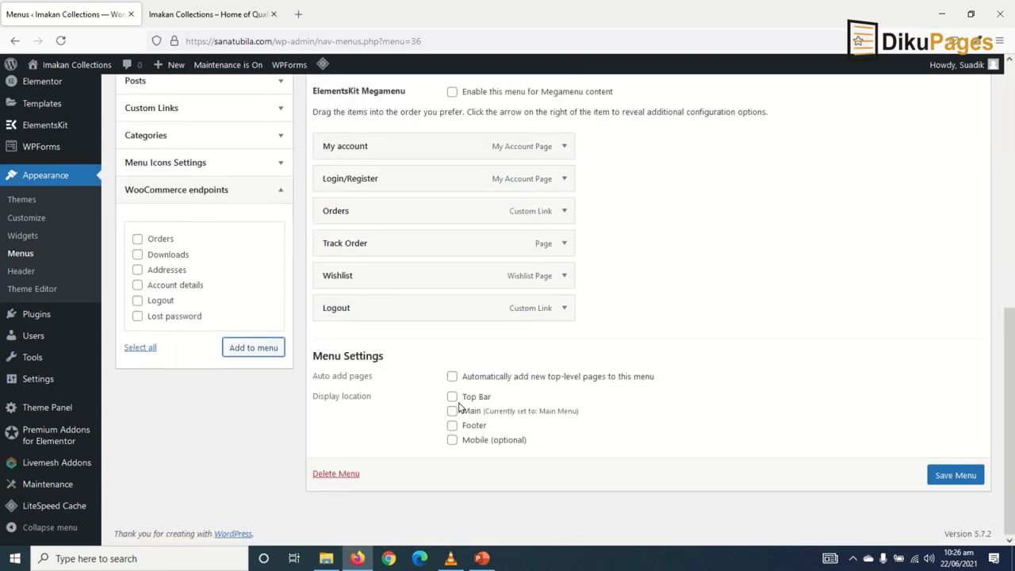
left_click(452, 396)
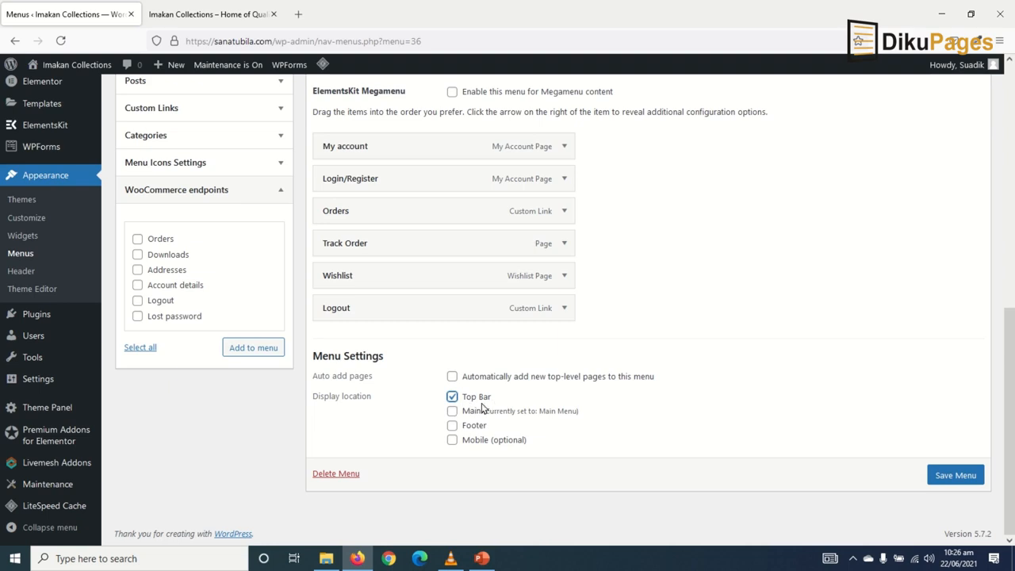
mouse_move(633, 475)
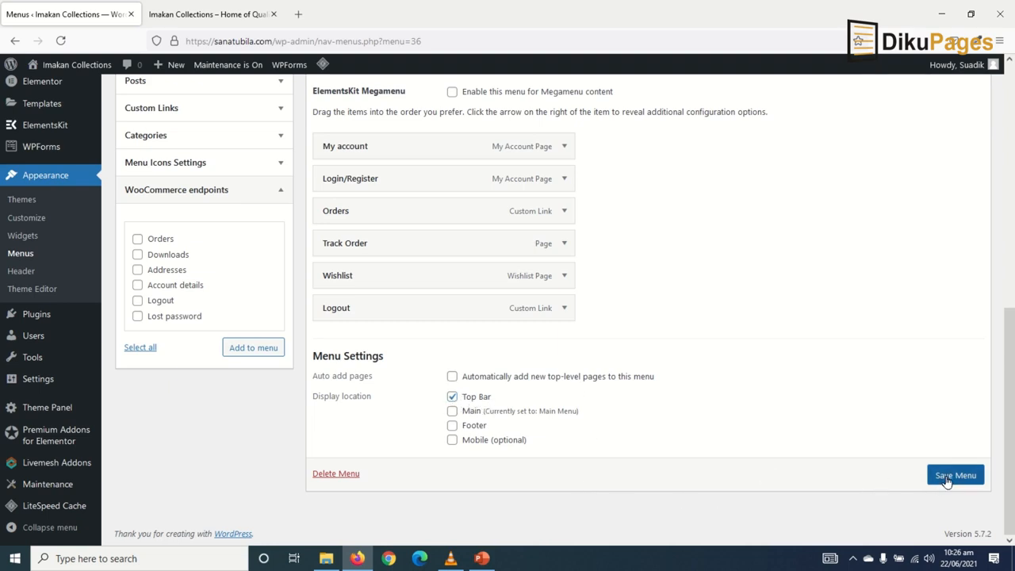
left_click(955, 474)
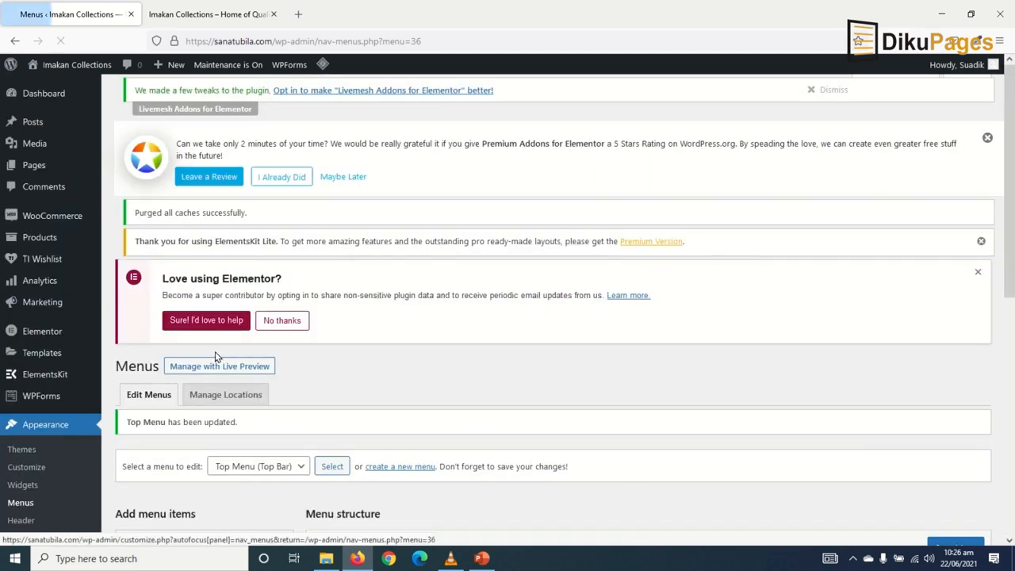
Reload the Imakan Collections storefront to show the six top-bar links
left_click(210, 14)
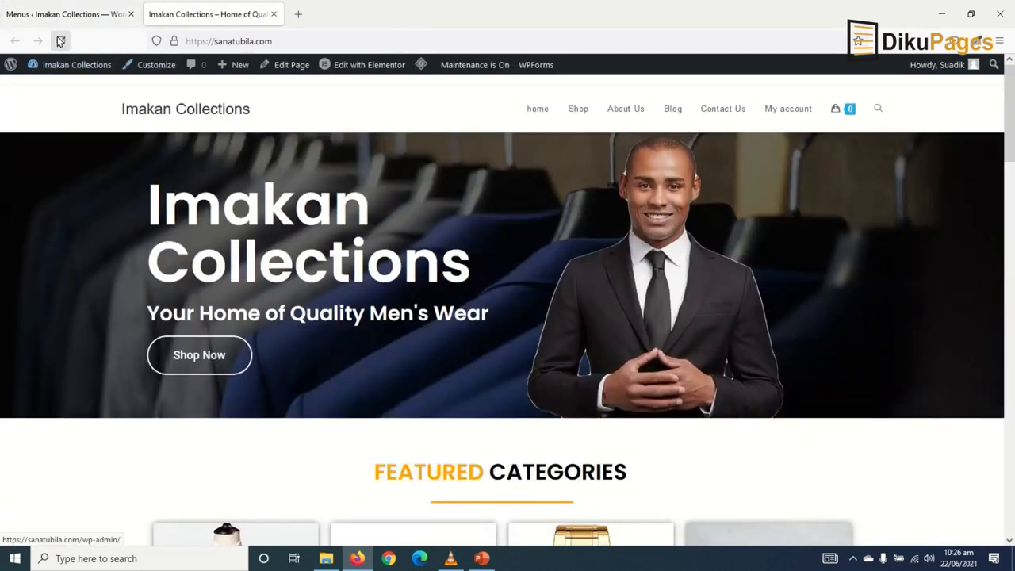
left_click(61, 41)
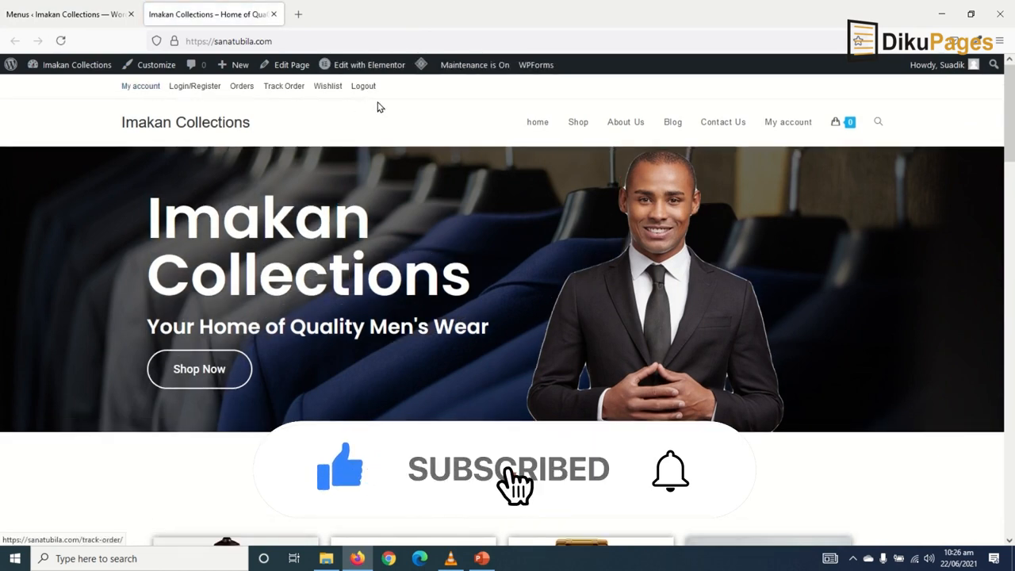
mouse_move(301, 372)
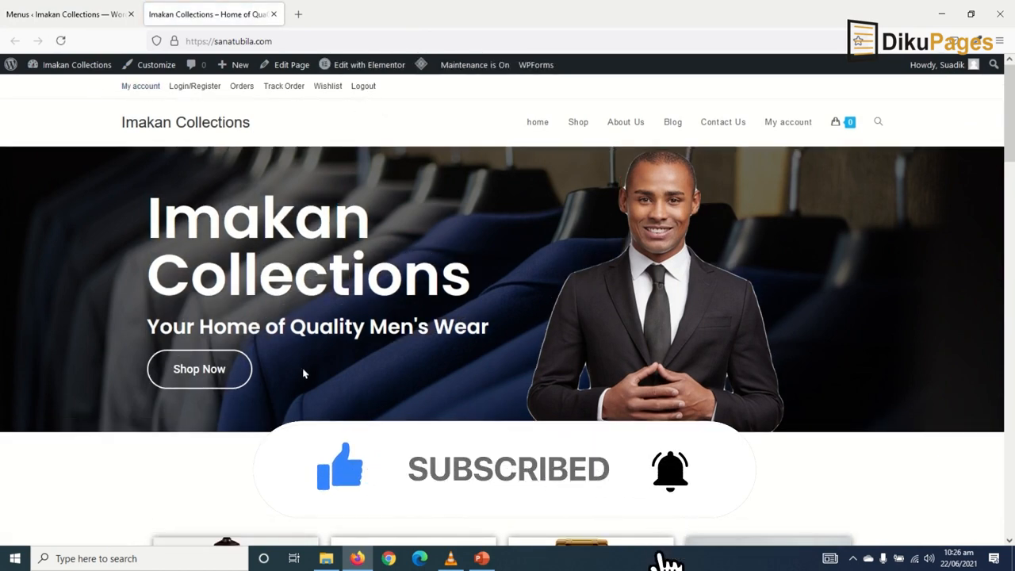